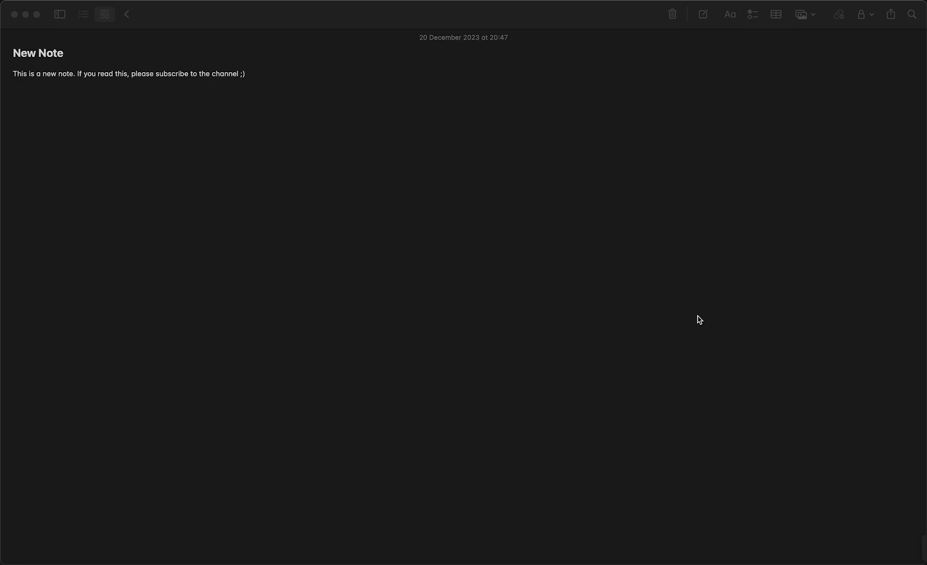
pyautogui.moveTo(669, 317)
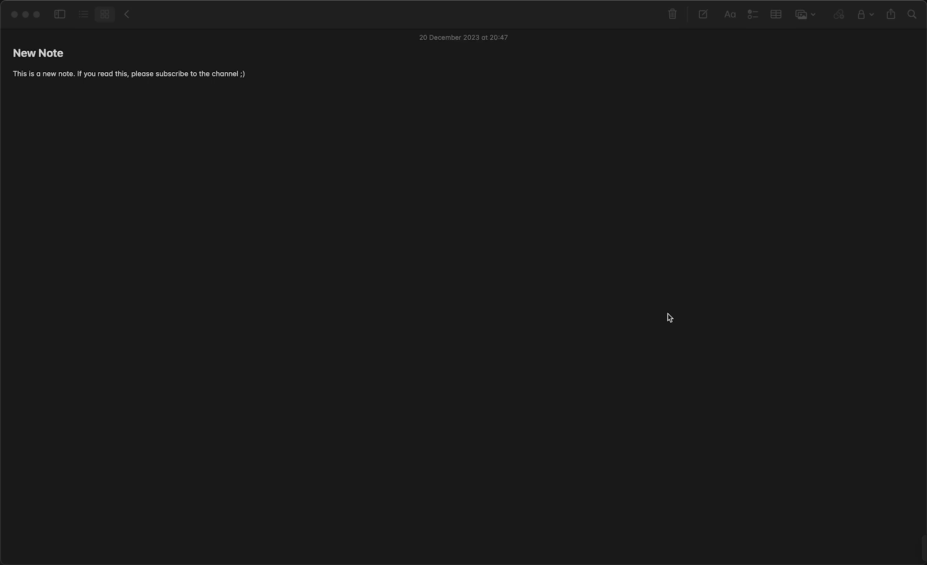
pyautogui.moveTo(324, 212)
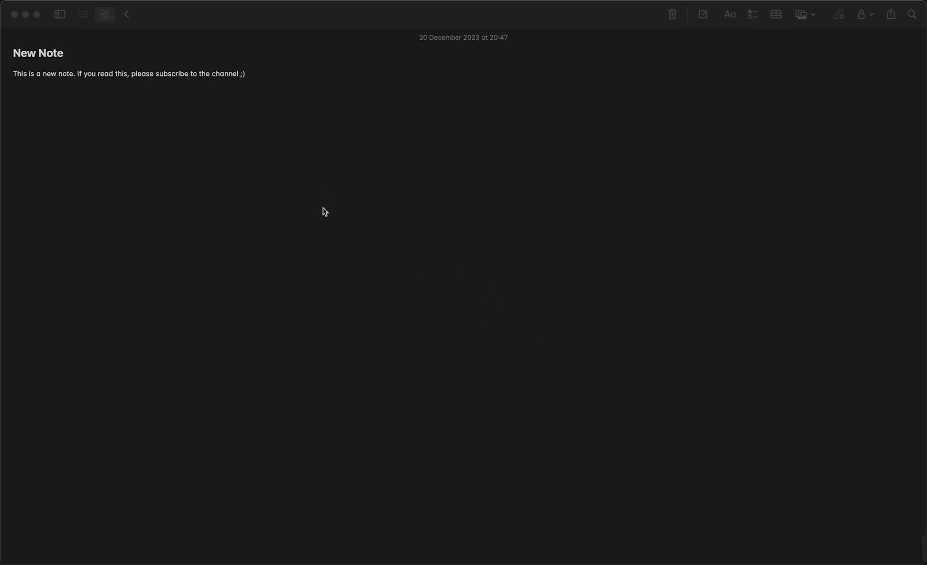
pyautogui.moveTo(287, 215)
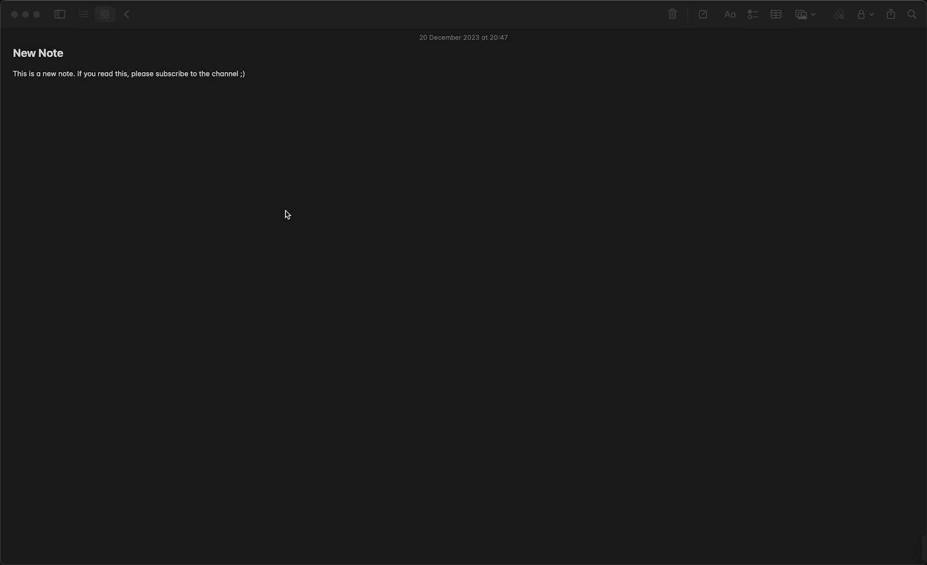
# Step: Search Raycast for 'setting' to launch System Settings at the Appearance pane
pyautogui.write('s')
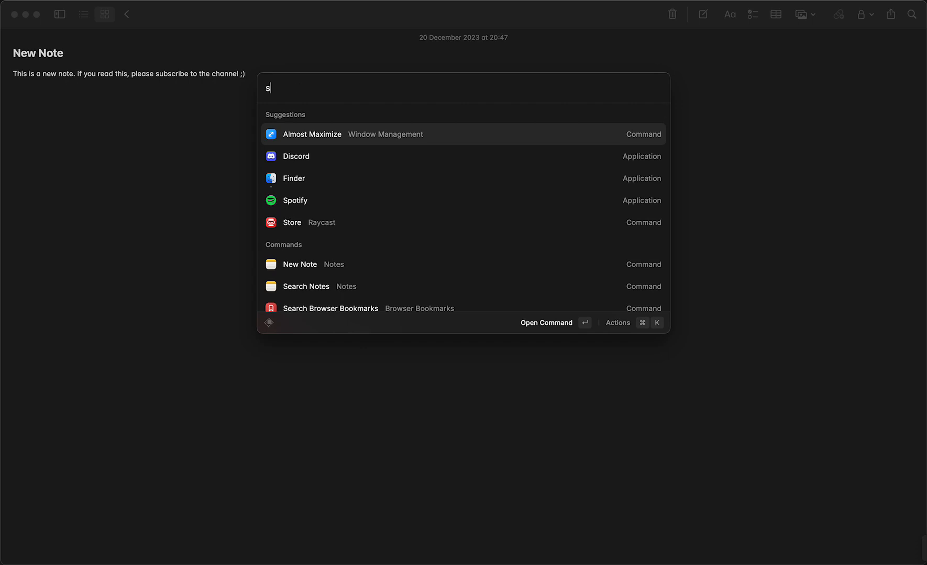
pyautogui.write('etting')
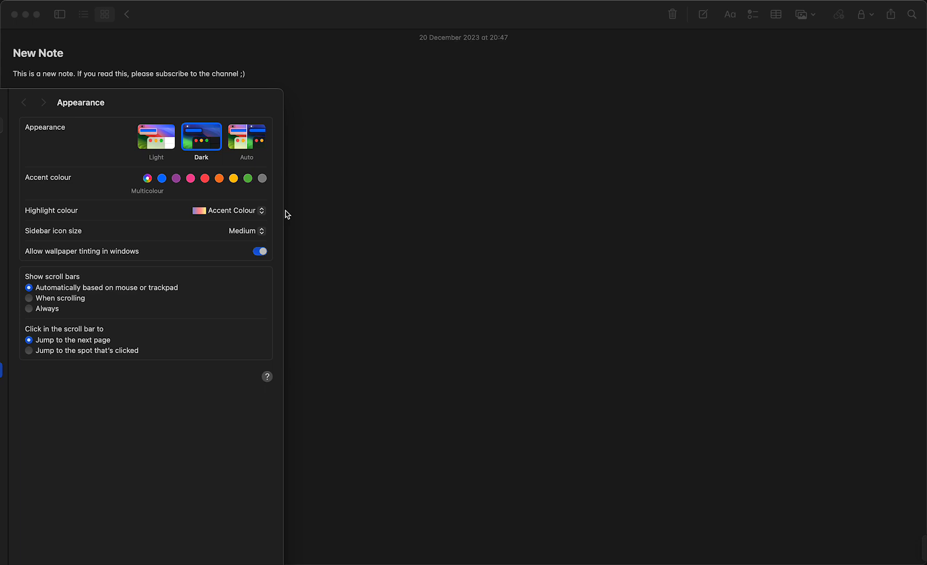
pyautogui.moveTo(70, 114)
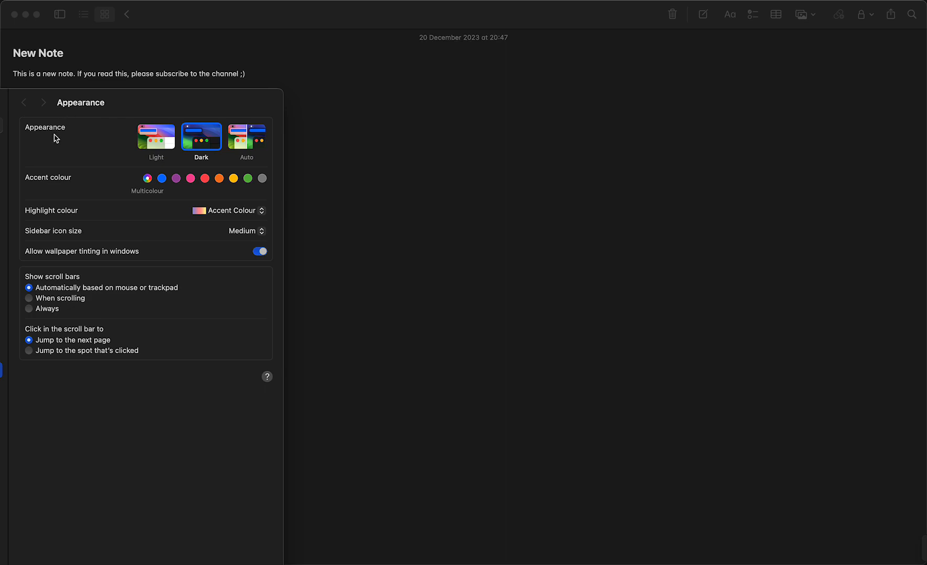
pyautogui.click(155, 136)
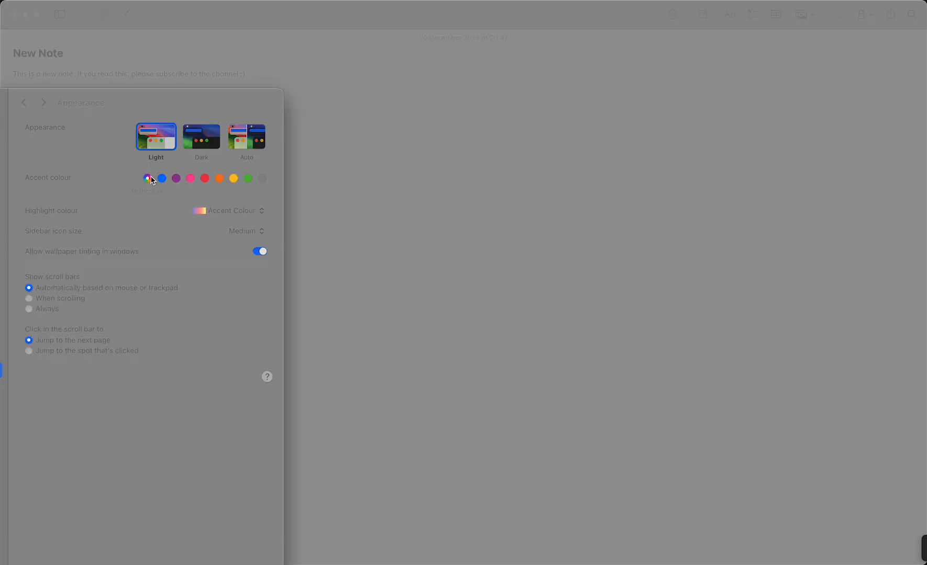
pyautogui.click(201, 137)
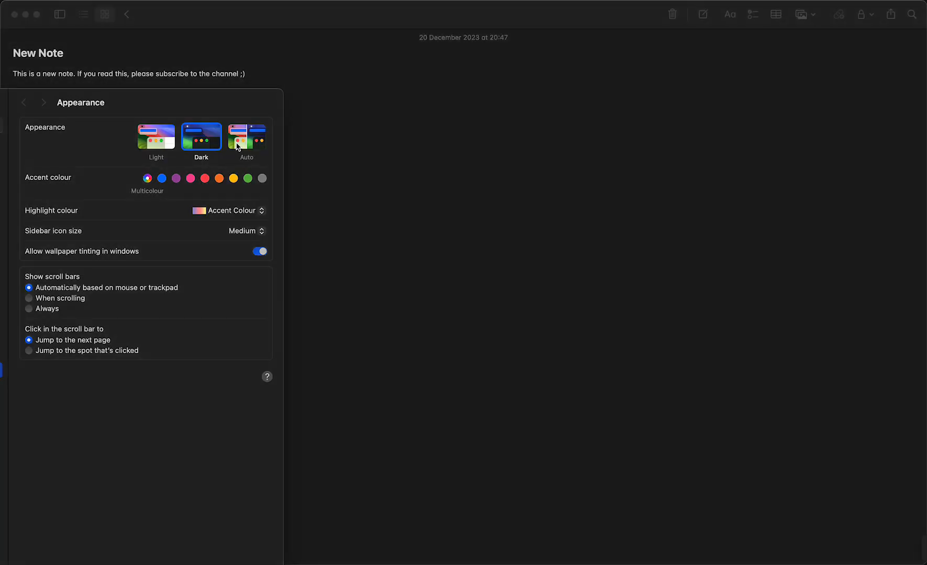
pyautogui.click(246, 137)
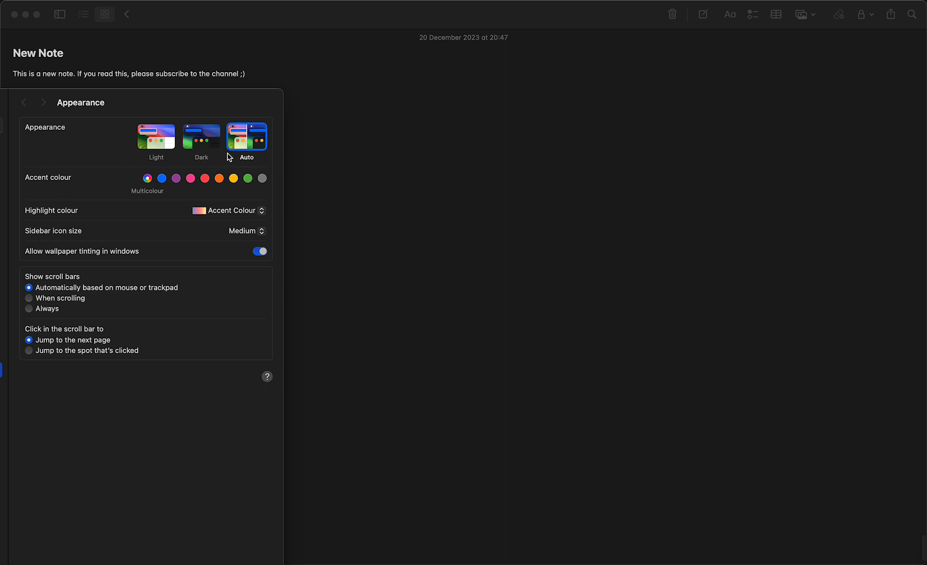
pyautogui.moveTo(254, 137)
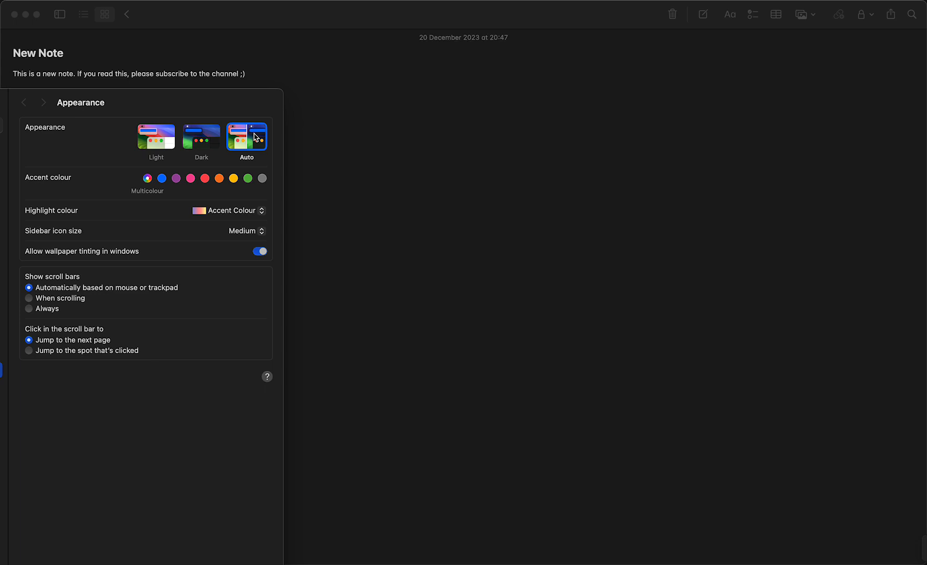
pyautogui.click(201, 137)
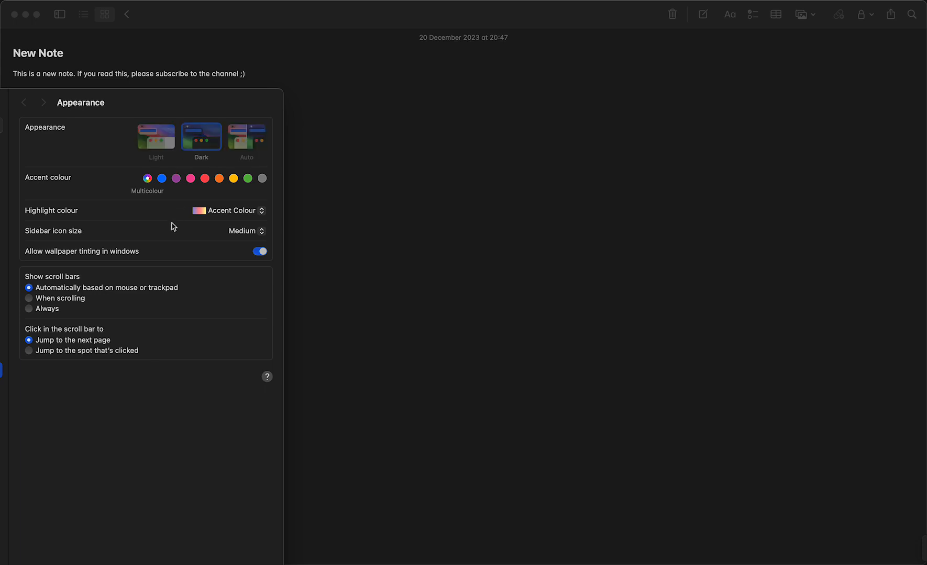
pyautogui.click(155, 138)
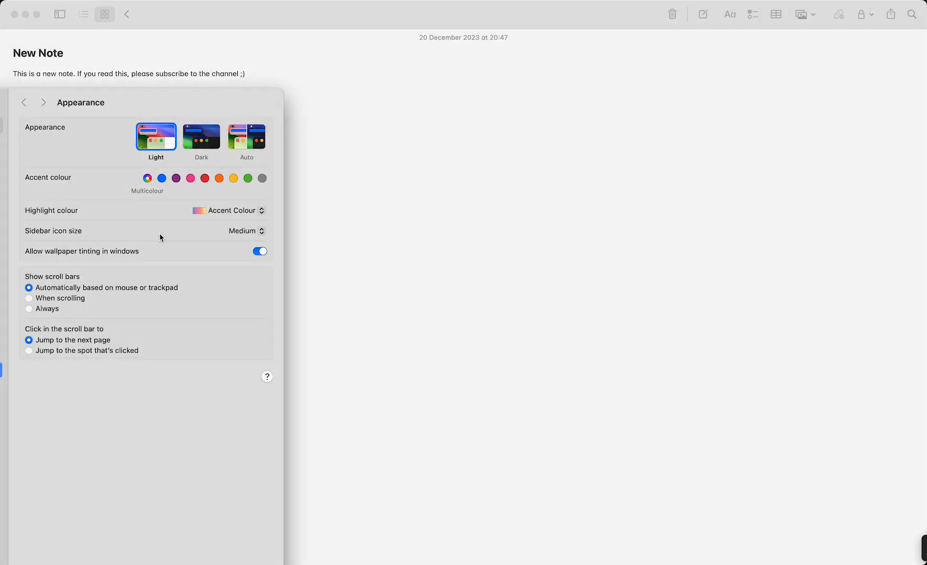
pyautogui.click(201, 136)
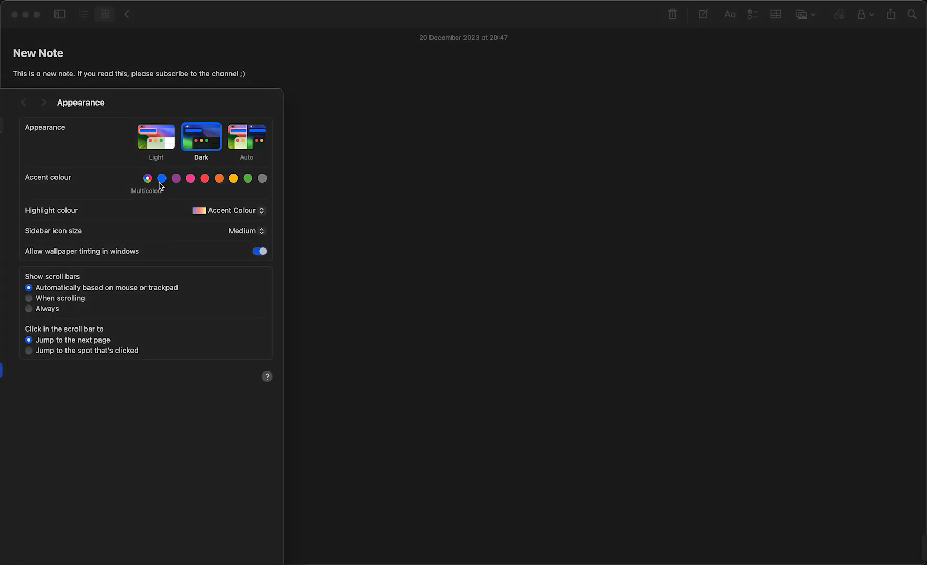
pyautogui.click(174, 178)
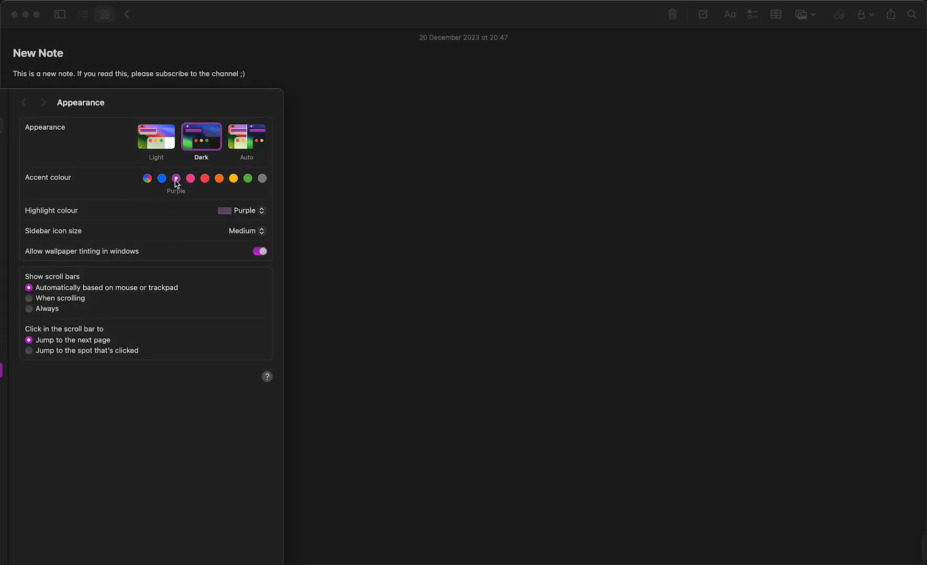
pyautogui.click(190, 178)
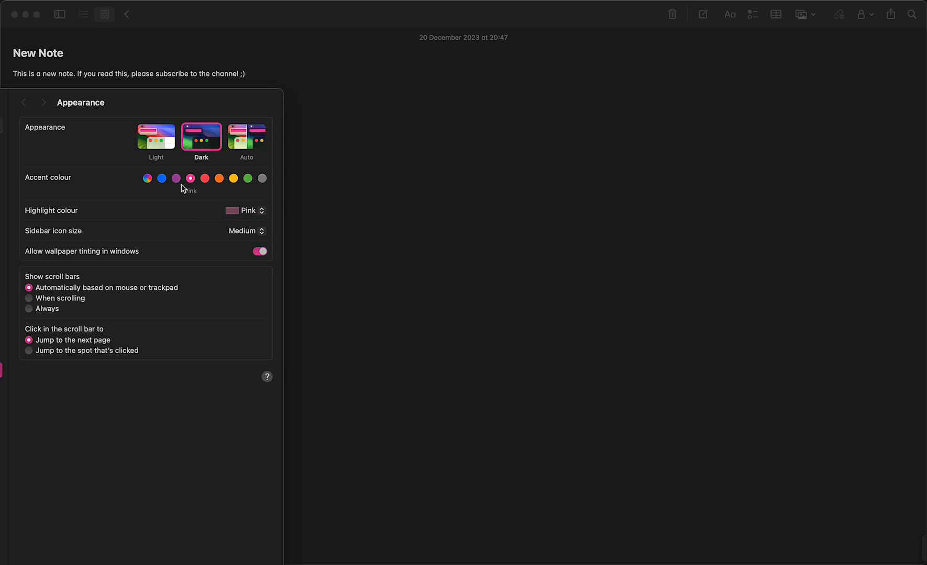
pyautogui.click(148, 178)
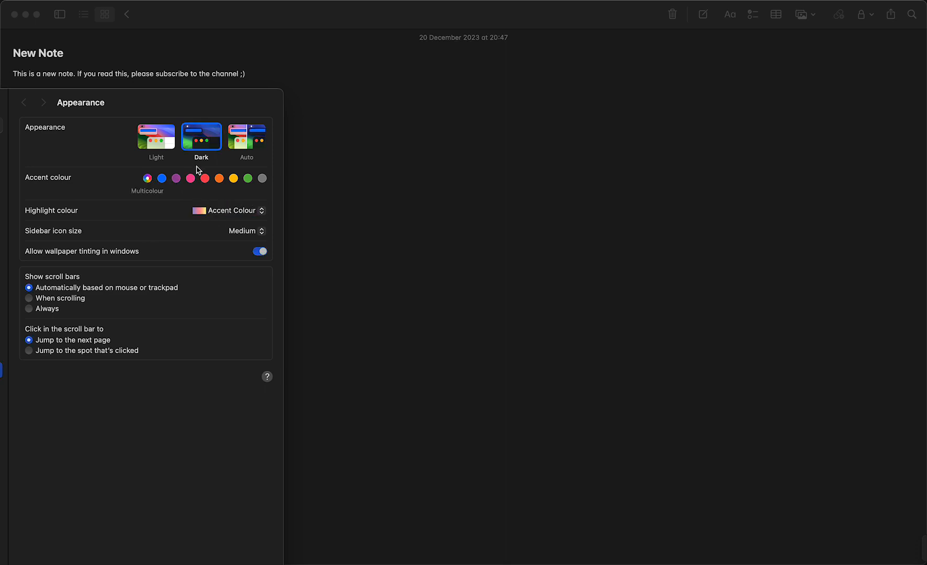